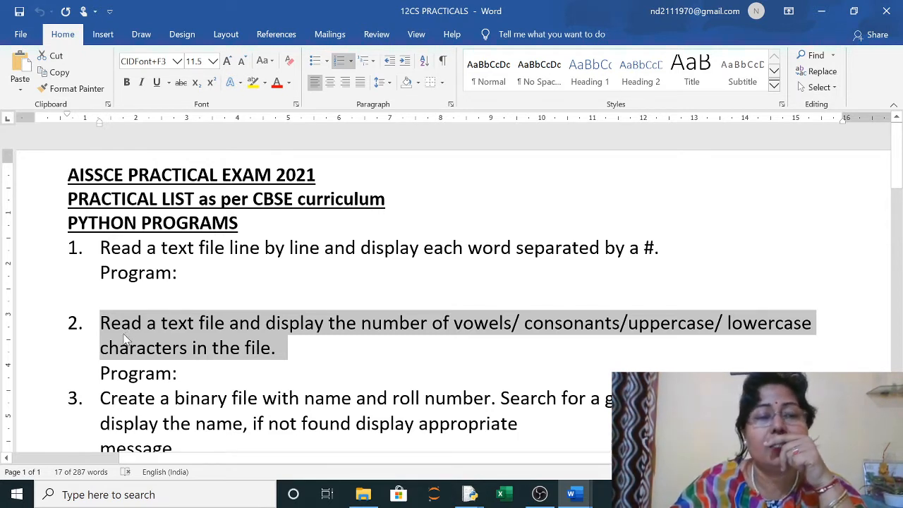
mouse_move(233, 341)
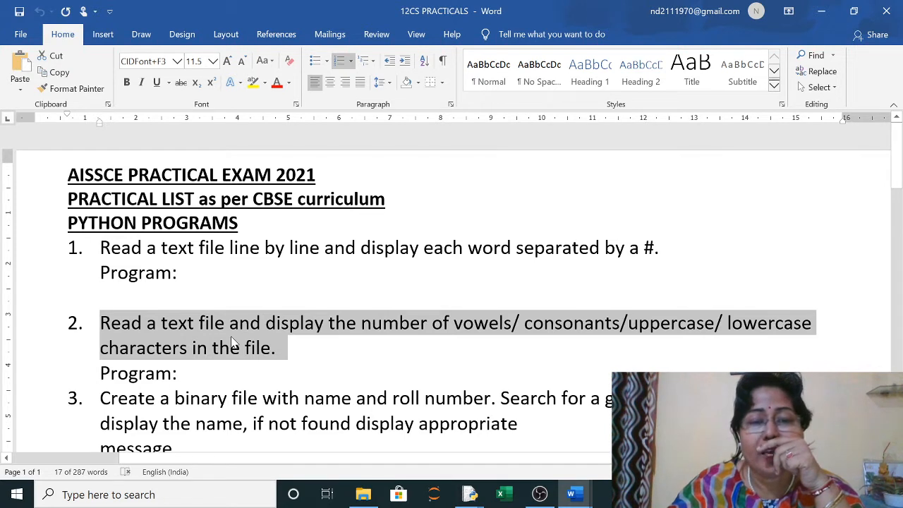
mouse_move(500, 339)
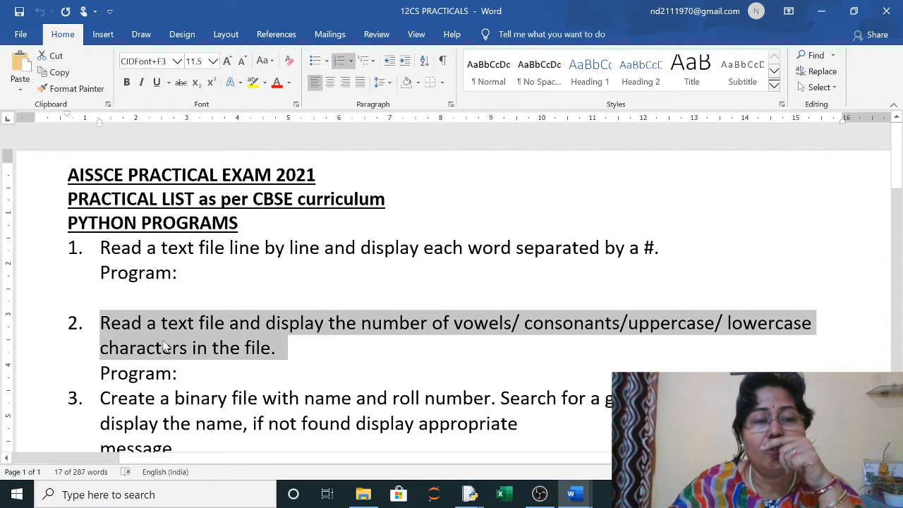
mouse_move(190, 338)
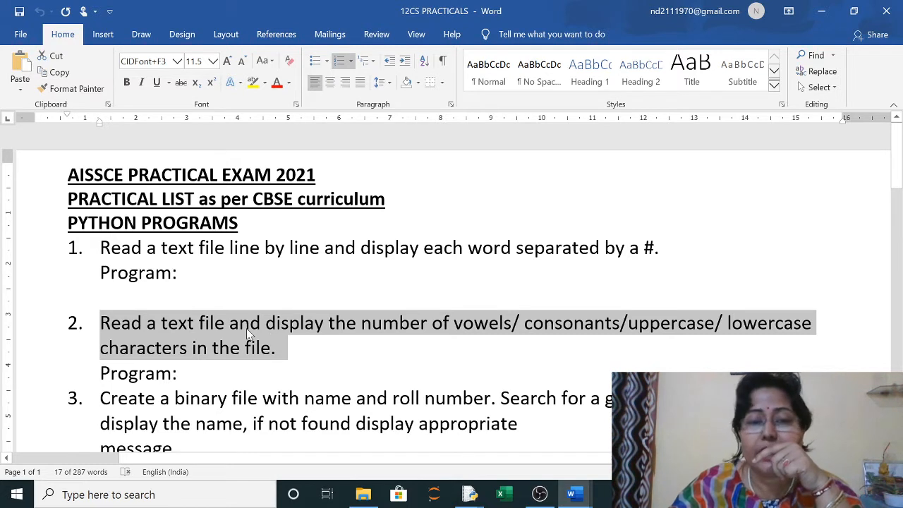
mouse_move(282, 331)
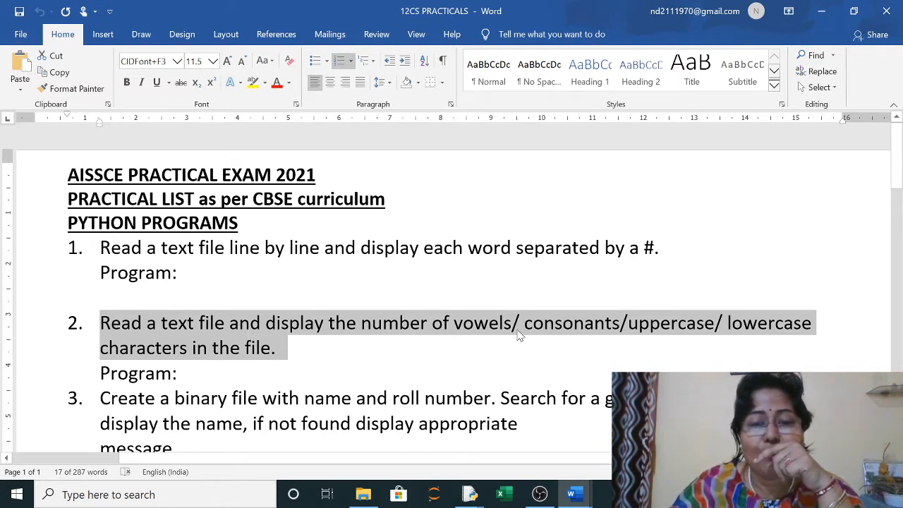
mouse_move(688, 333)
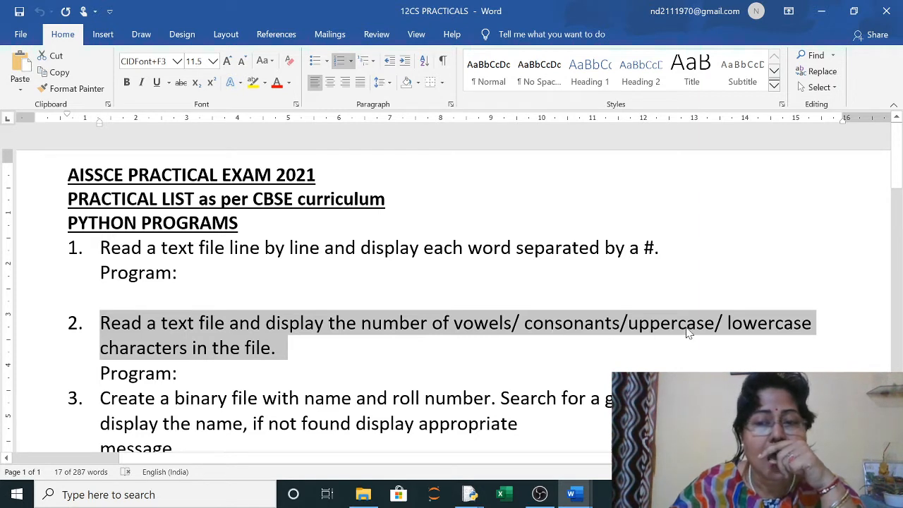
mouse_move(760, 334)
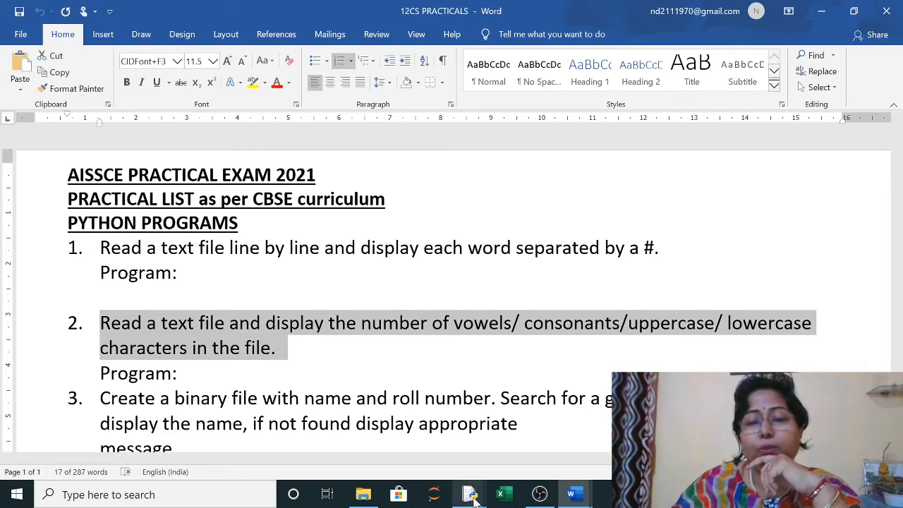
Show count vowels.py in IDLE, highlighting the PARA.txt write line and the four counters
left_click(469, 493)
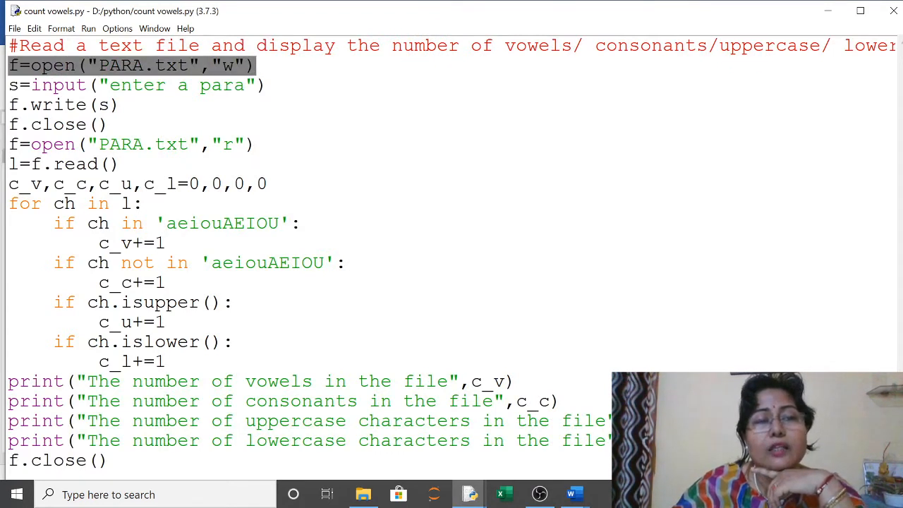
left_click_drag(9, 65, 110, 124)
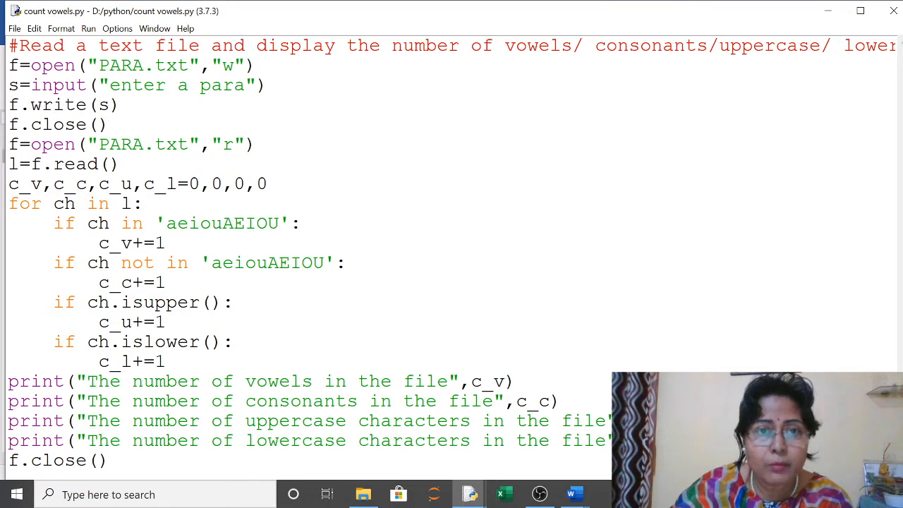
left_click_drag(347, 45, 617, 45)
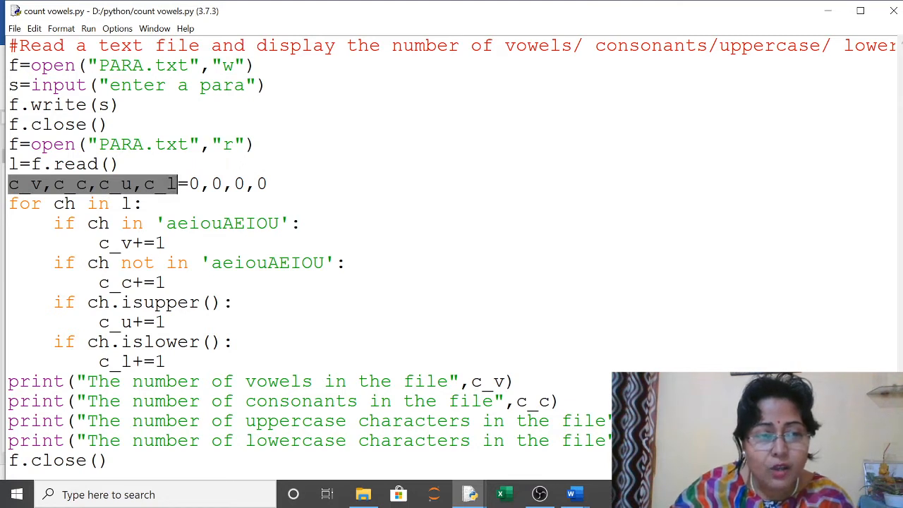
left_click(71, 203)
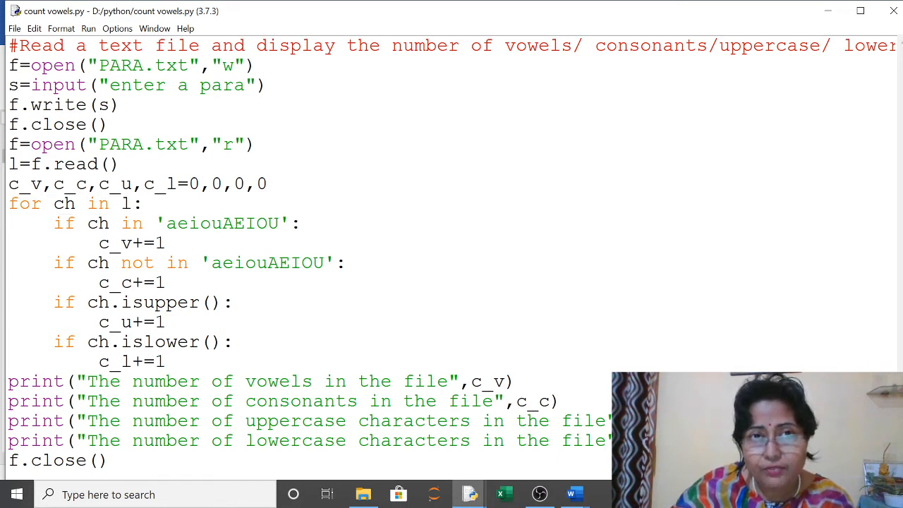
left_click(300, 223)
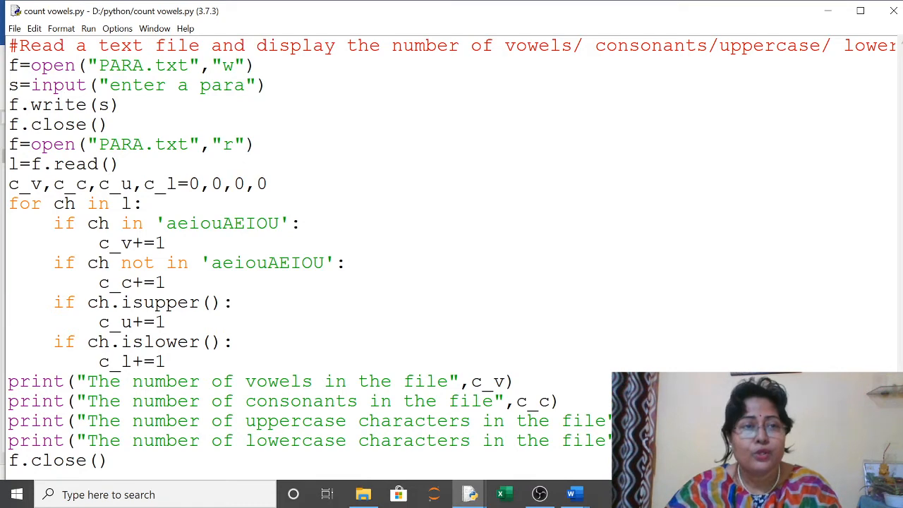
Run count vowels.py, getting 5 vowels, 6 consonants, 3 uppercase, 6 lowercase
left_click(88, 29)
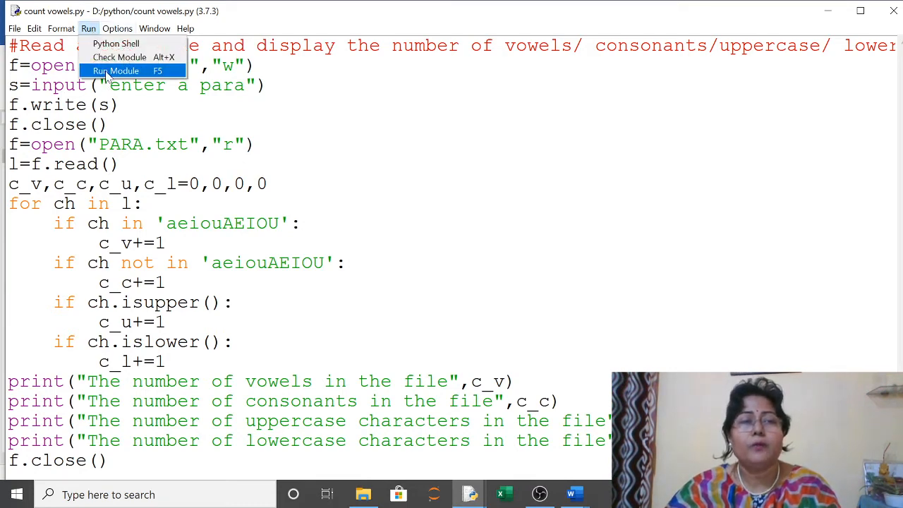
left_click(114, 71)
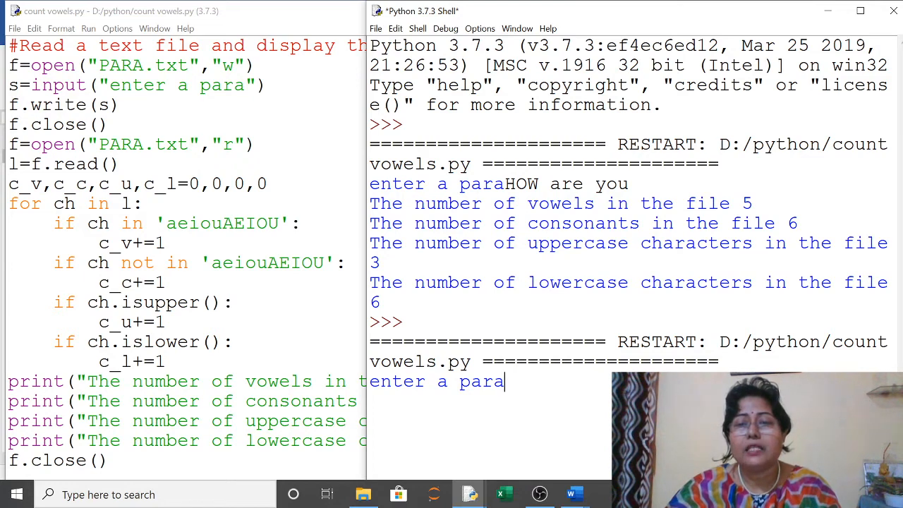
double_click(521, 184)
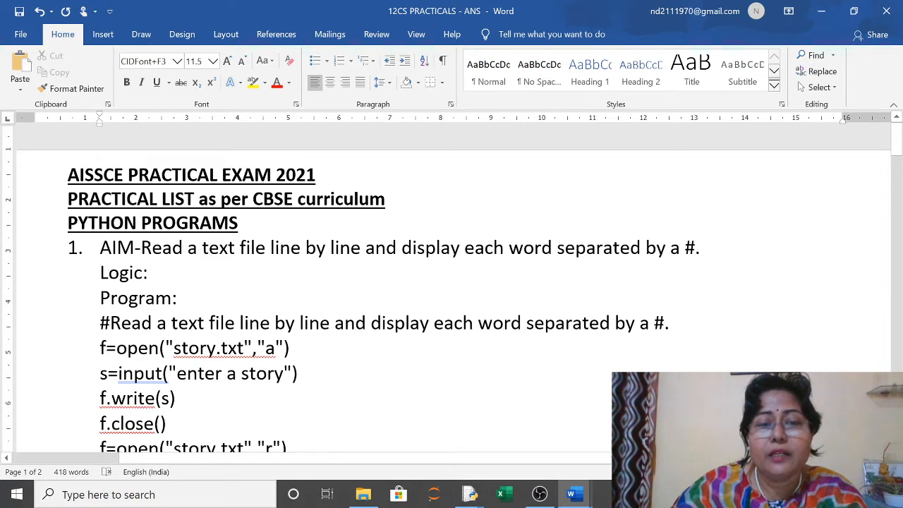
Scroll the Word answers file down to practical 2's code beside the shell output
scroll("down", 3)
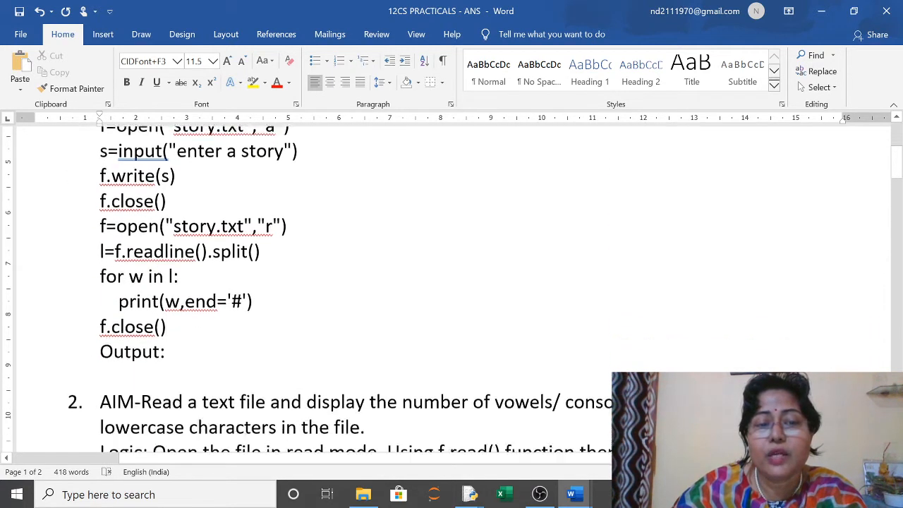
scroll("down", 3)
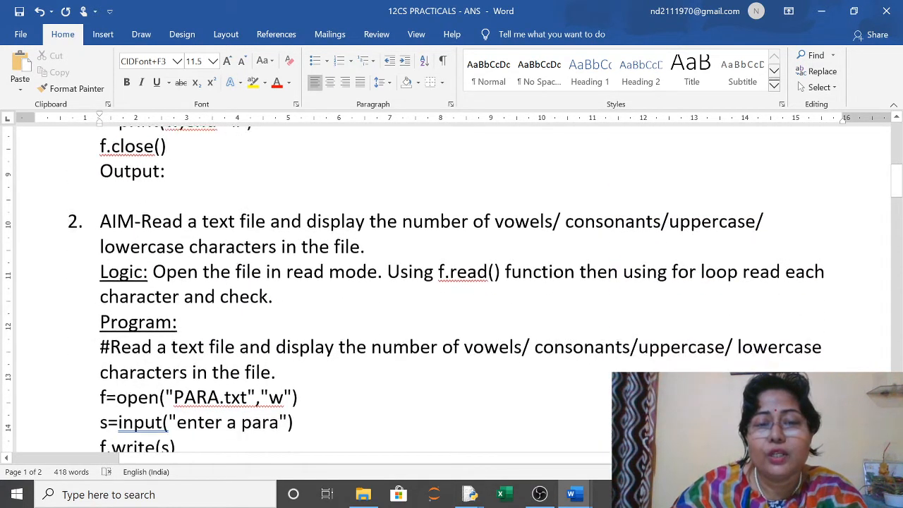
scroll("down", 3)
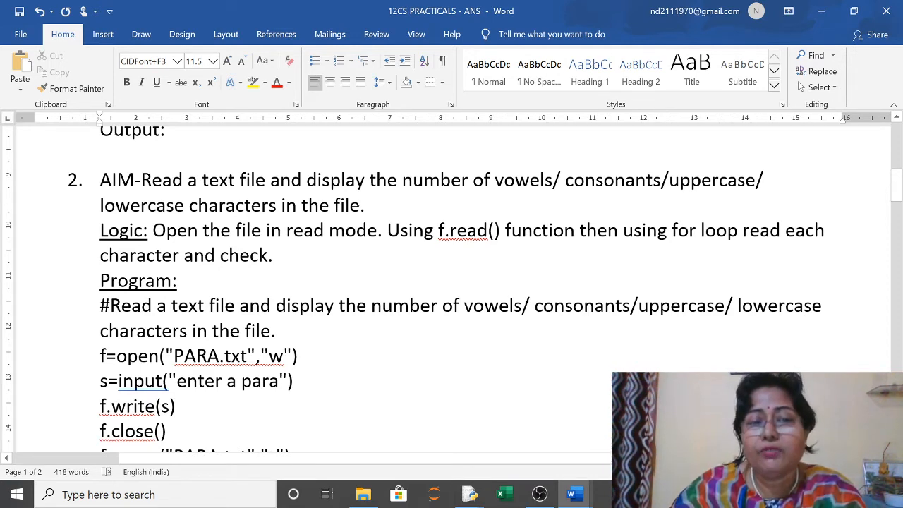
scroll("down", 3)
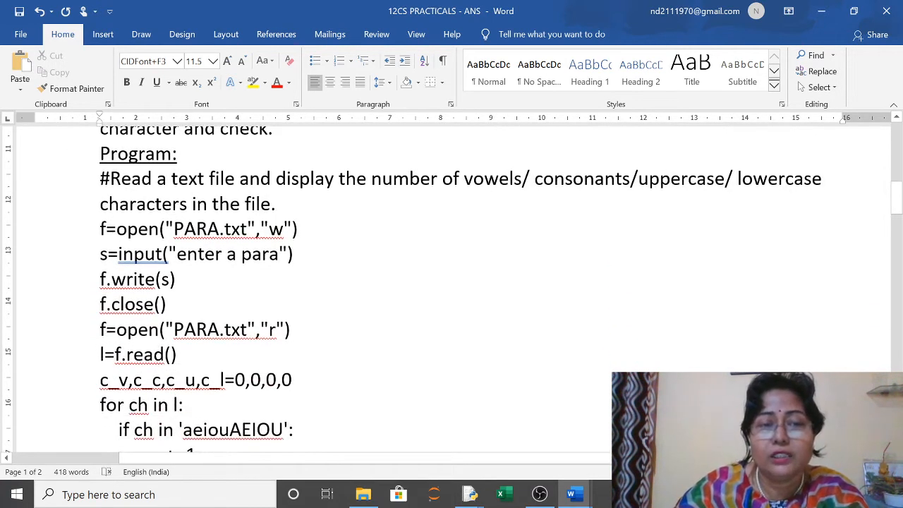
scroll("down", 3)
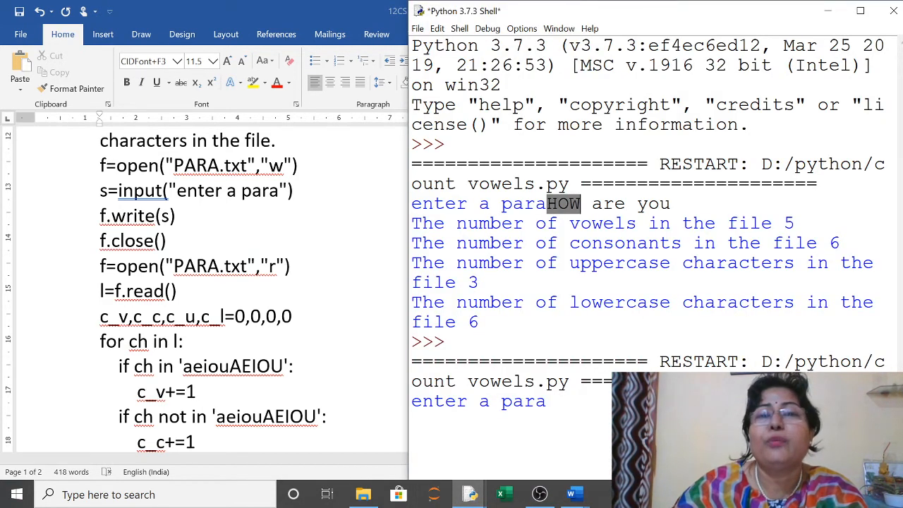
Select the 'HOW are you' run output in the shell and return to Word
left_click_drag(546, 203, 455, 243)
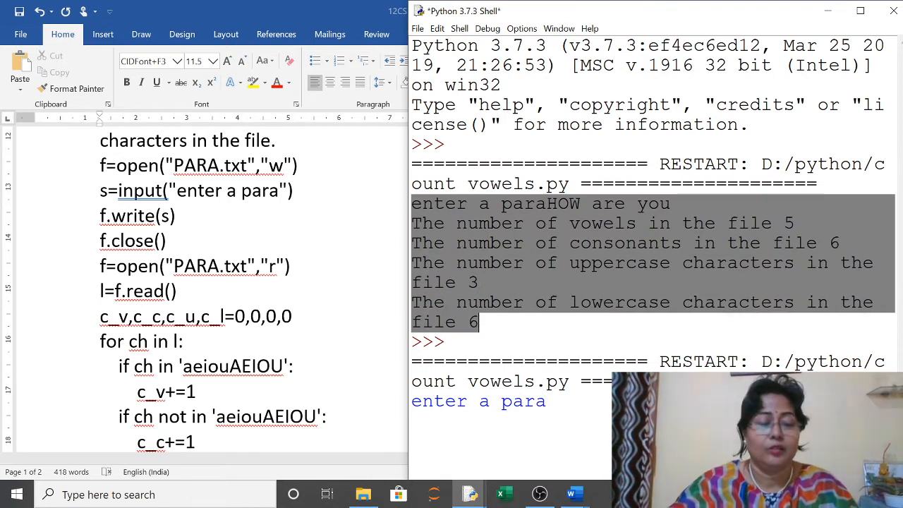
mouse_move(379, 309)
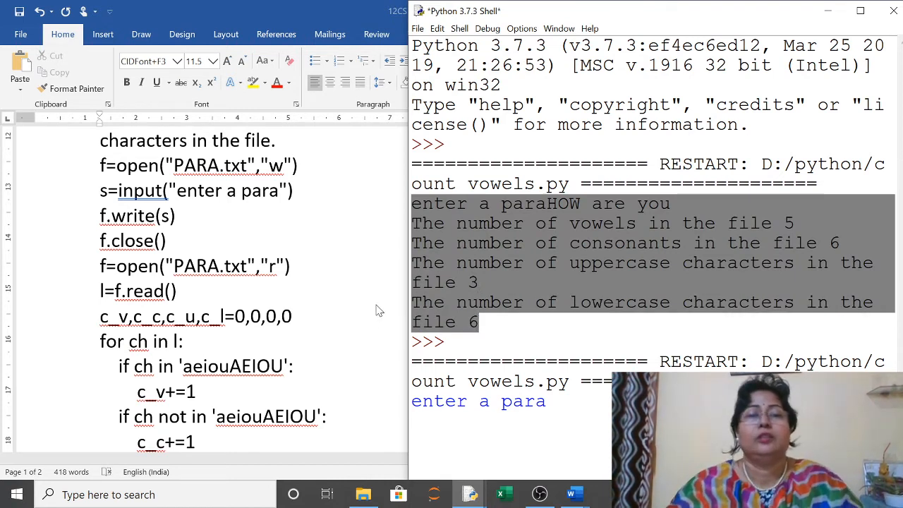
left_click(574, 494)
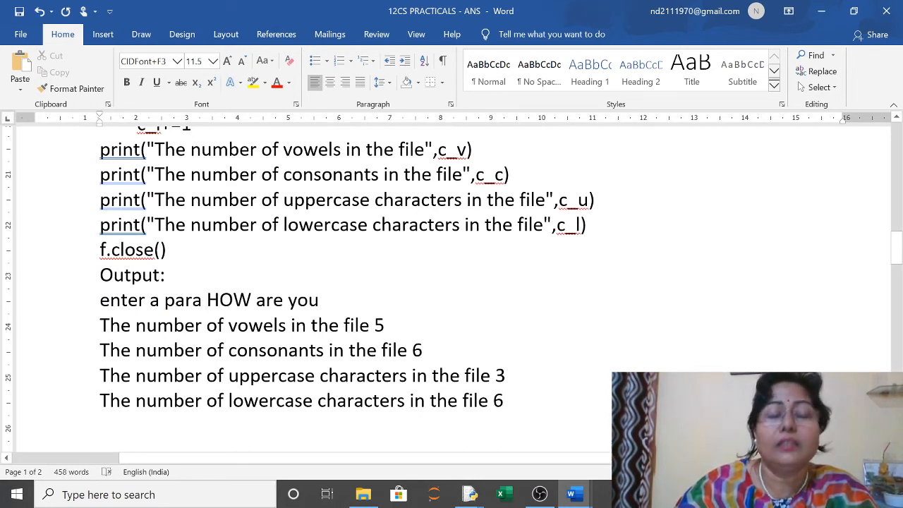
Add a colon after 'enter a para' in practical 2's code and output
type(":")
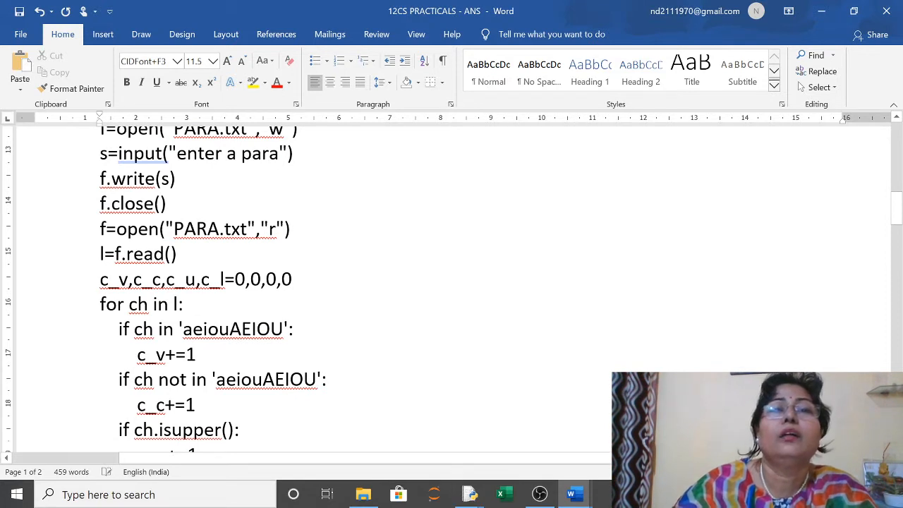
type(":")
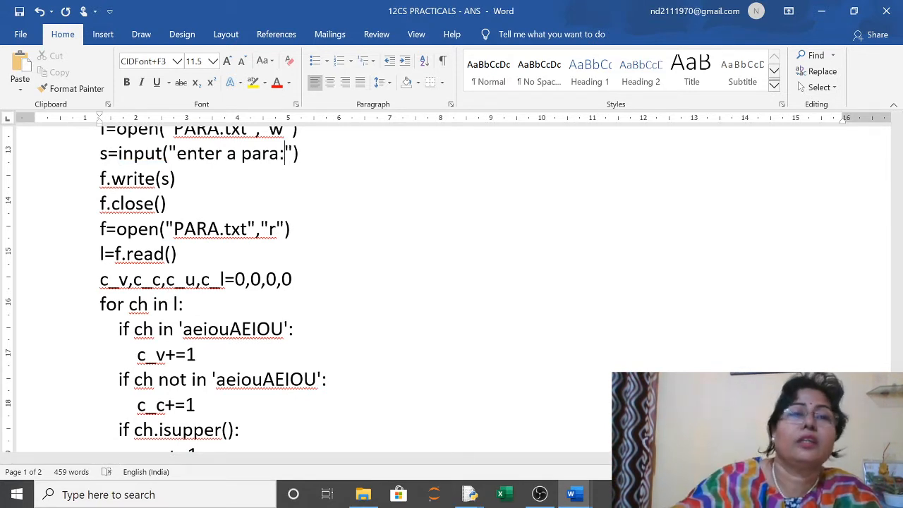
scroll("down", 3)
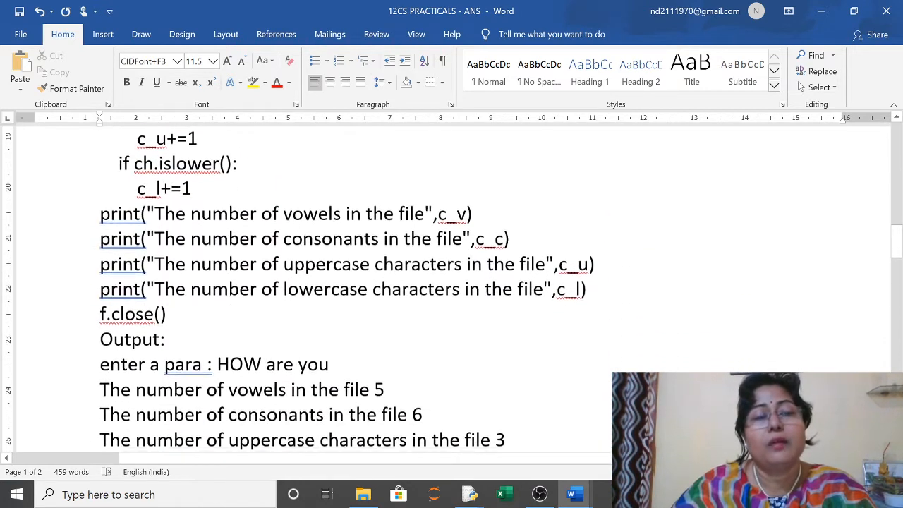
scroll("down", 3)
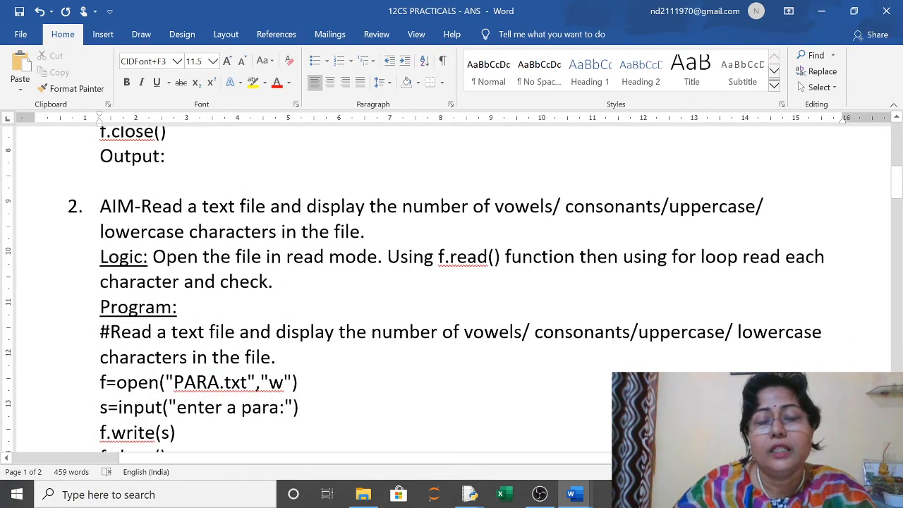
scroll("down", 3)
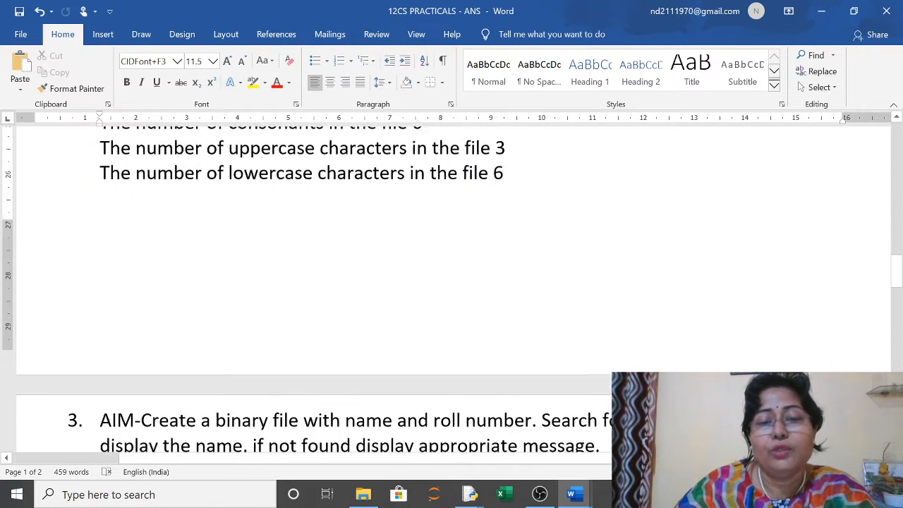
scroll("down", 3)
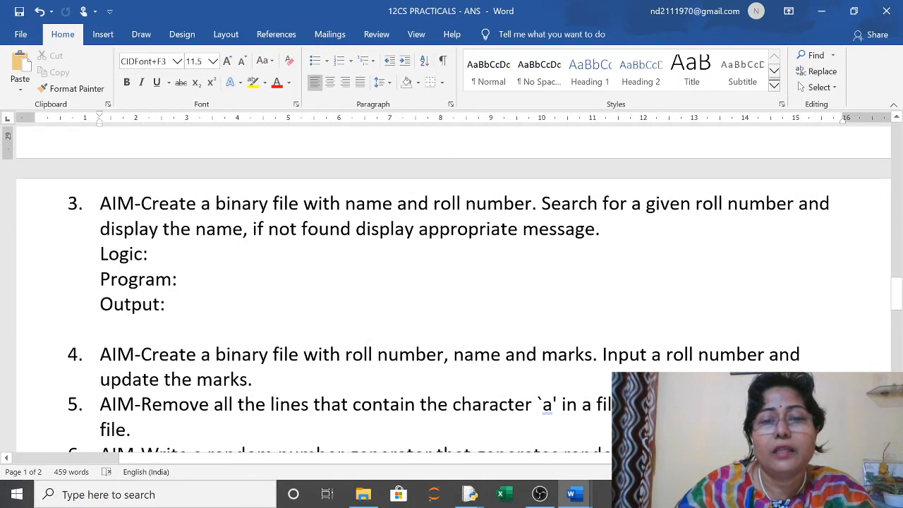